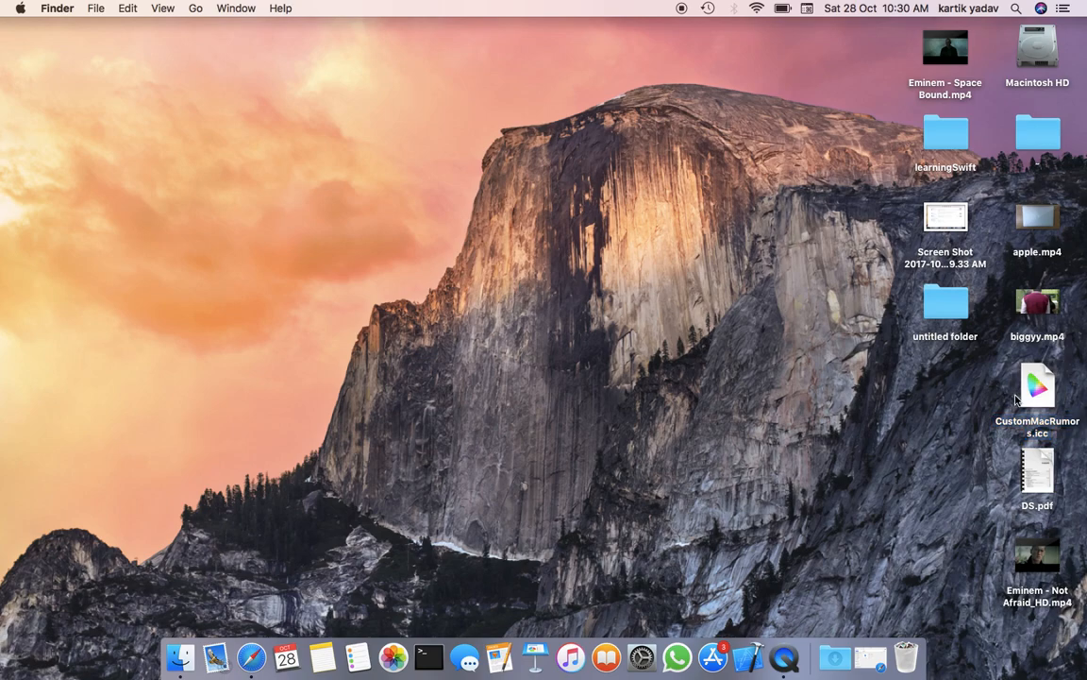
# Jump to /Library/ColorSync/Profiles/Displays/ via Go to Folder and the recent-folders list.
pyautogui.click(1039, 386)
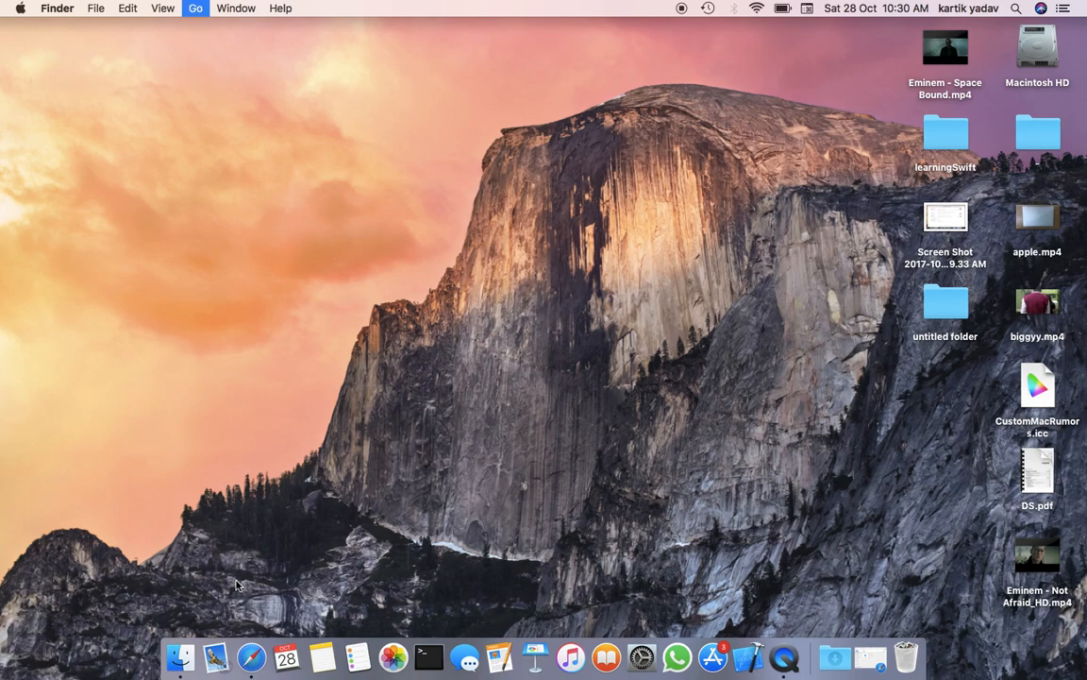
pyautogui.click(196, 7)
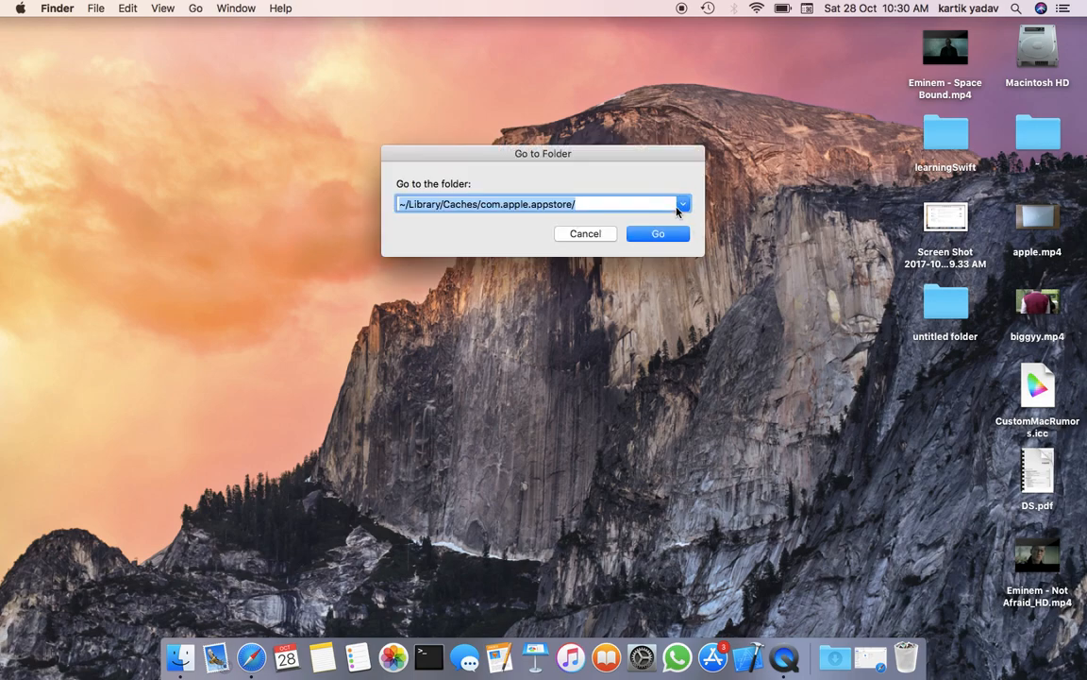
pyautogui.click(683, 204)
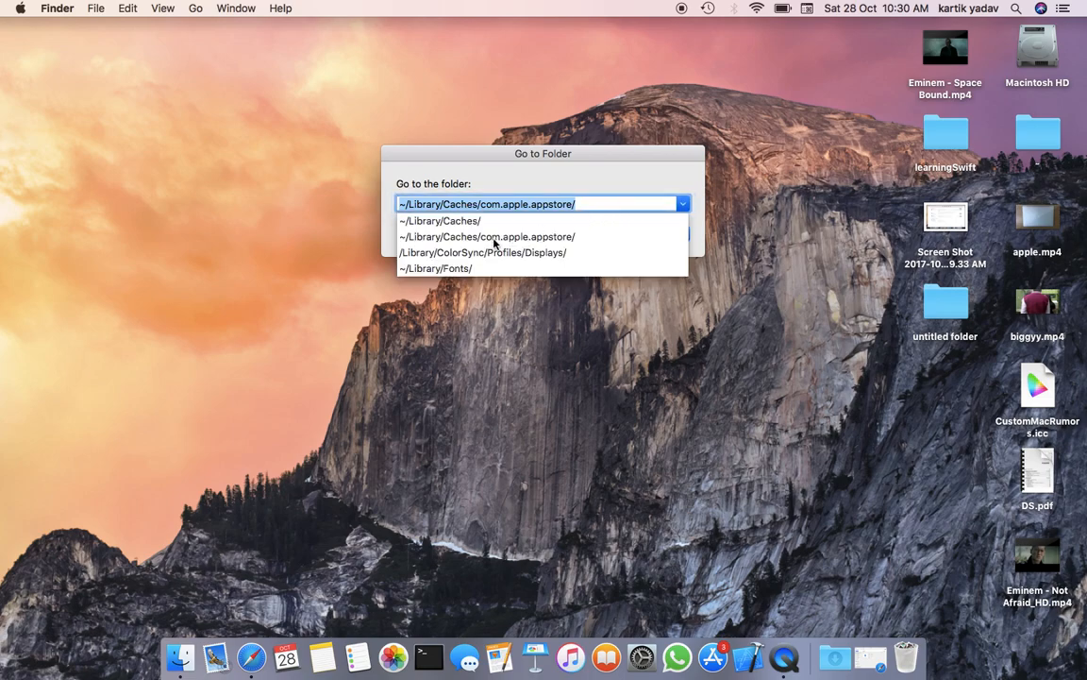
pyautogui.click(483, 253)
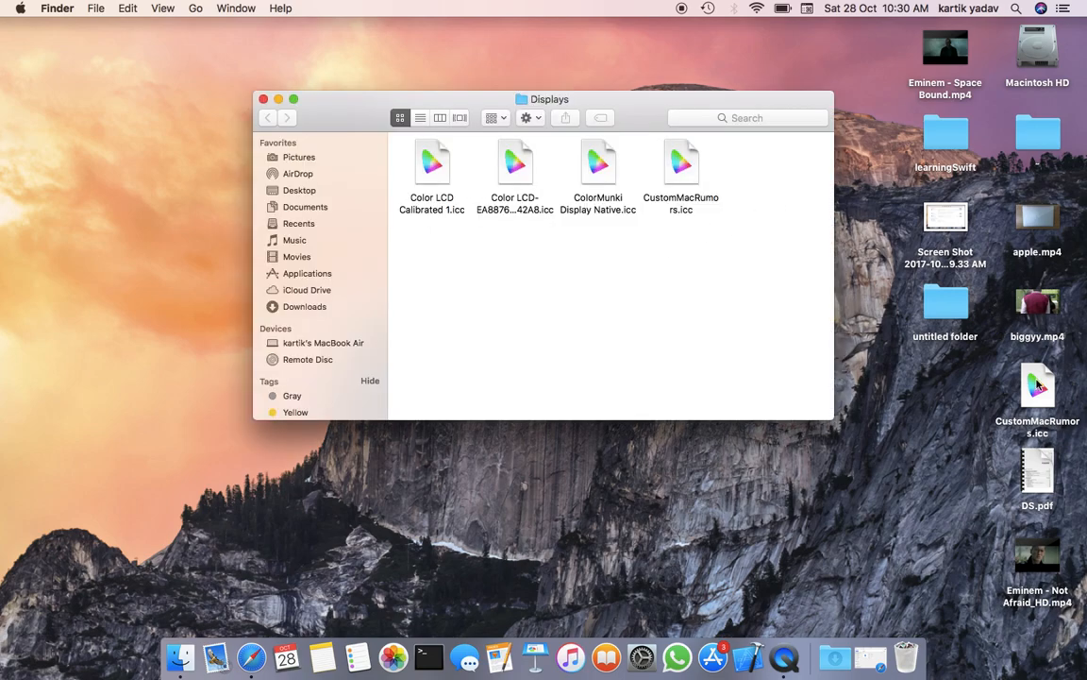
# Close the Displays folder and reach Built-in Display settings via About This Mac > Displays Preferences.
pyautogui.click(1038, 387)
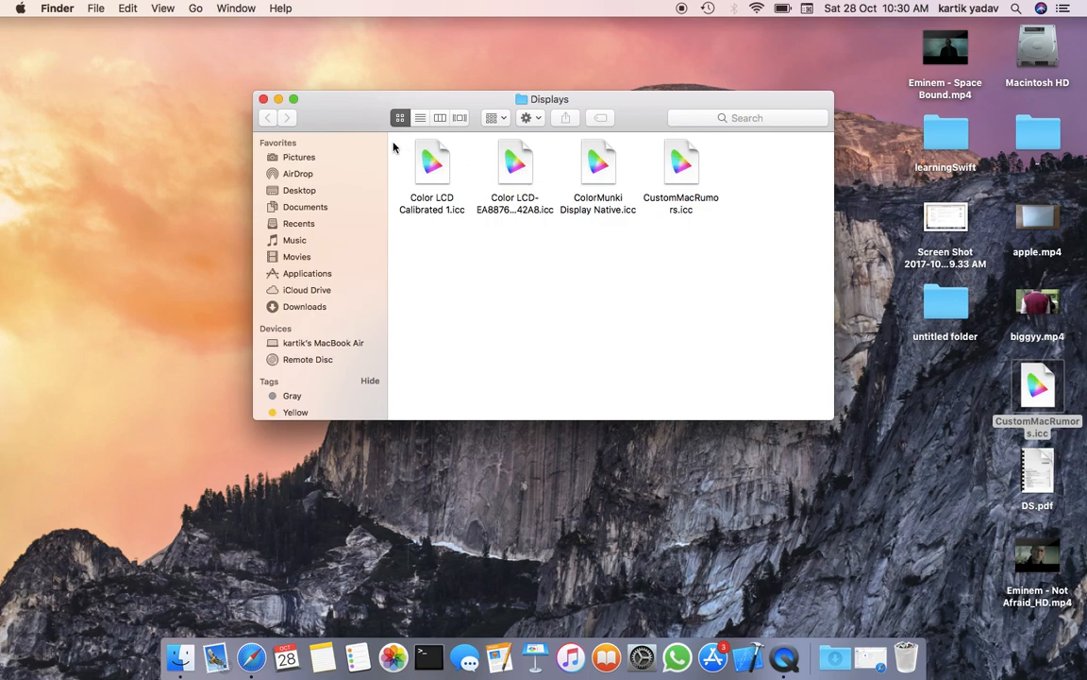
pyautogui.click(264, 98)
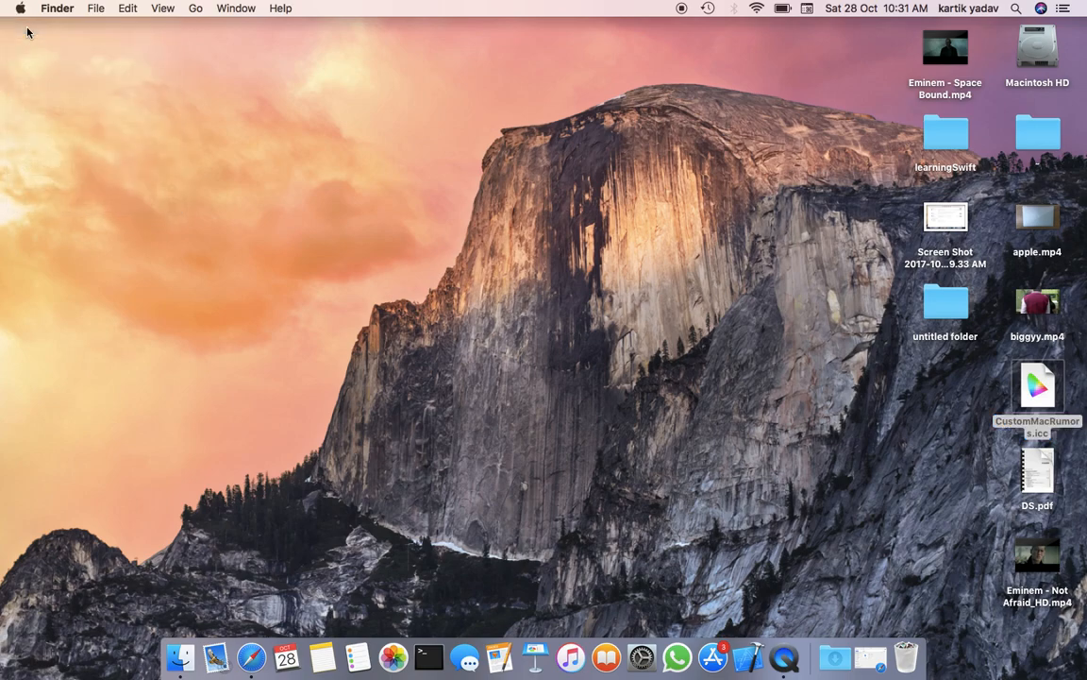
pyautogui.click(498, 136)
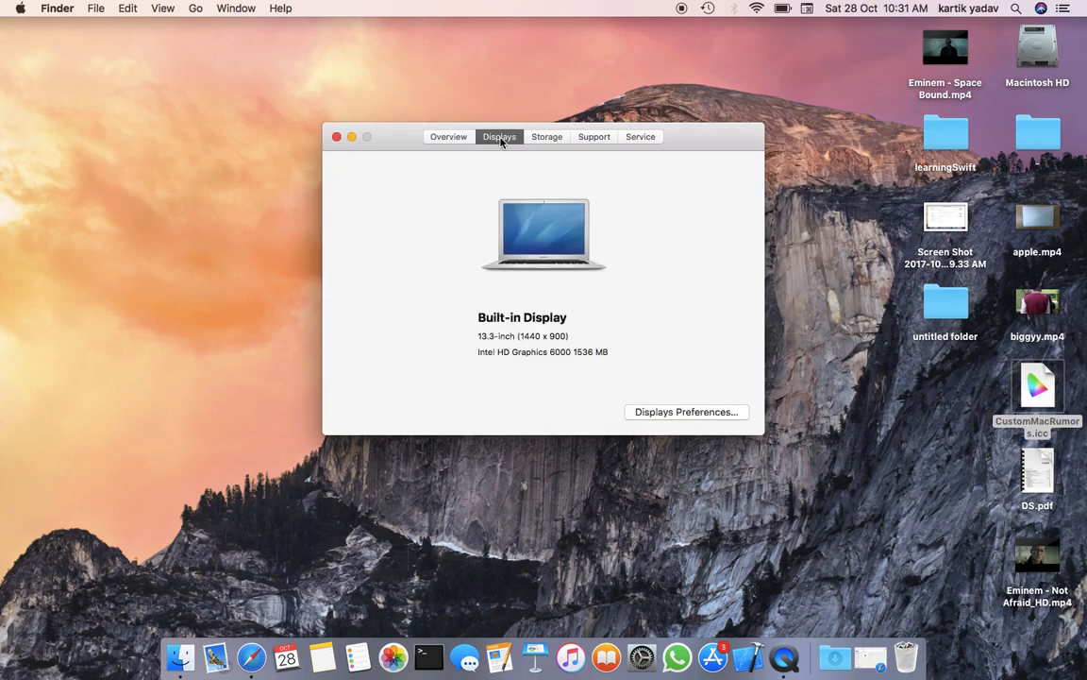
pyautogui.click(687, 412)
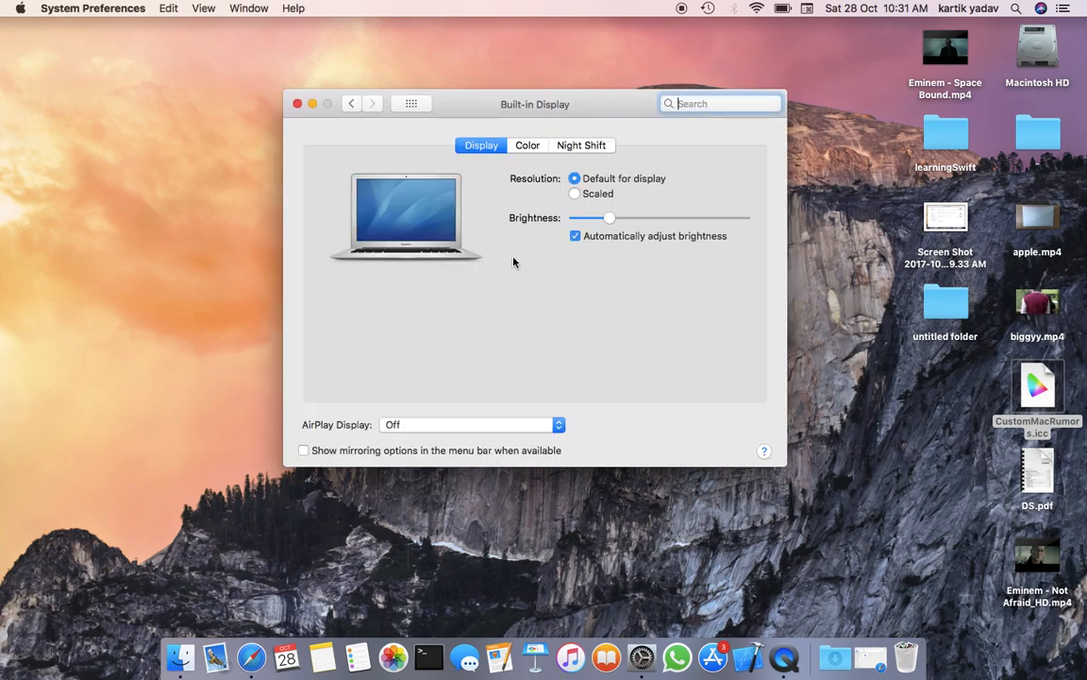
# Show the Built-in Display Color settings and select the Color LCD display profile.
pyautogui.click(527, 144)
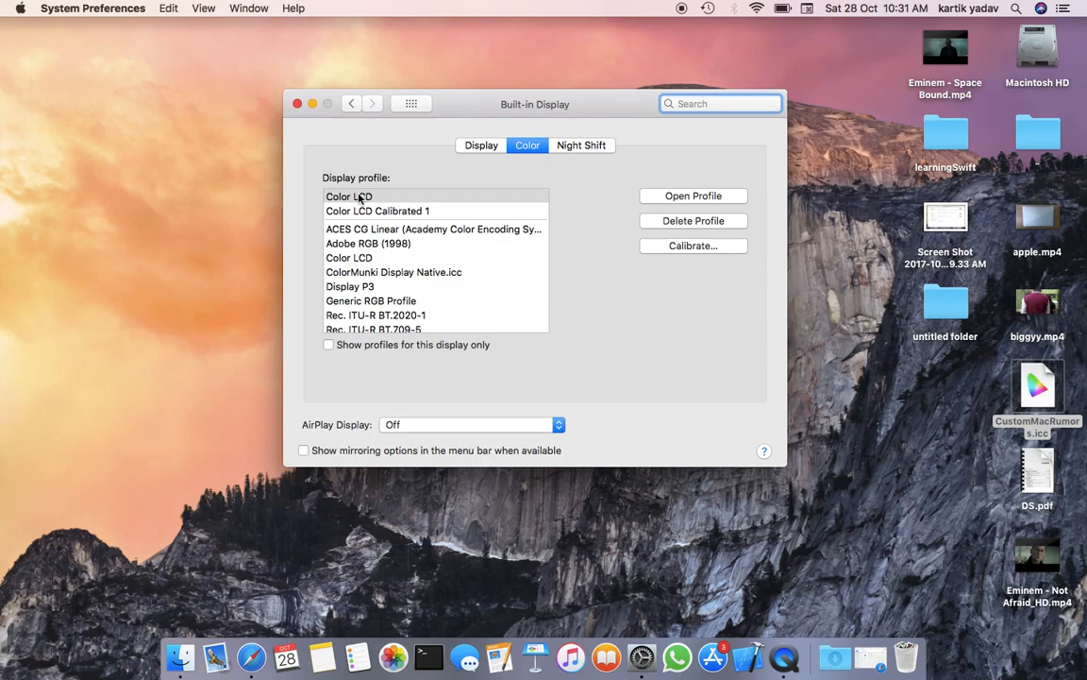
pyautogui.click(349, 196)
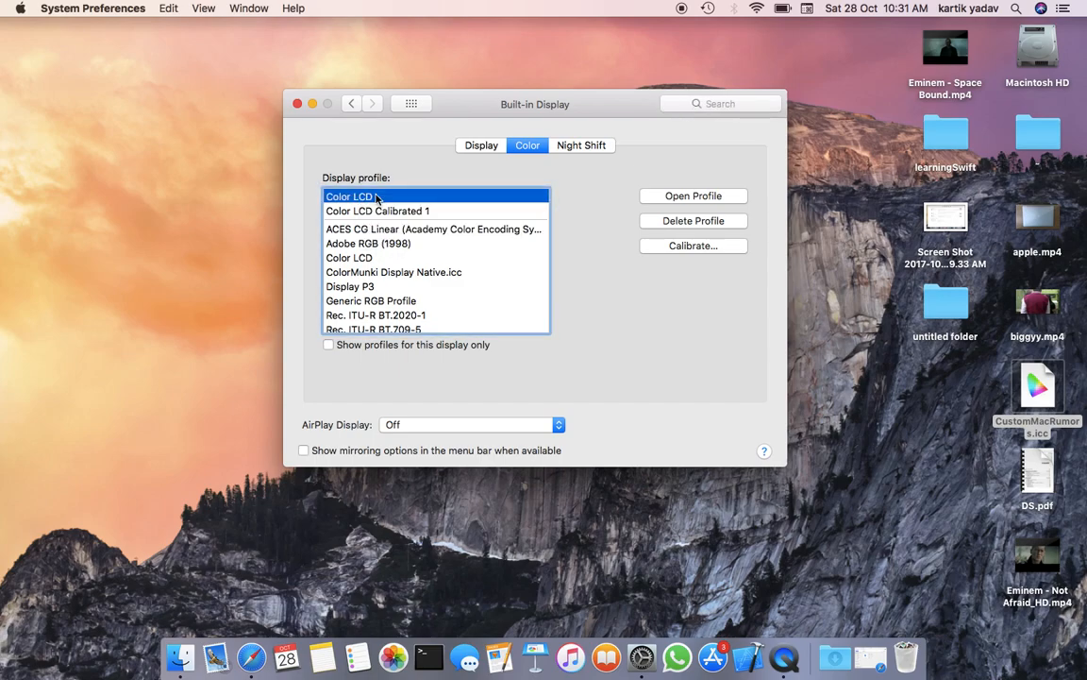
pyautogui.moveTo(351, 260)
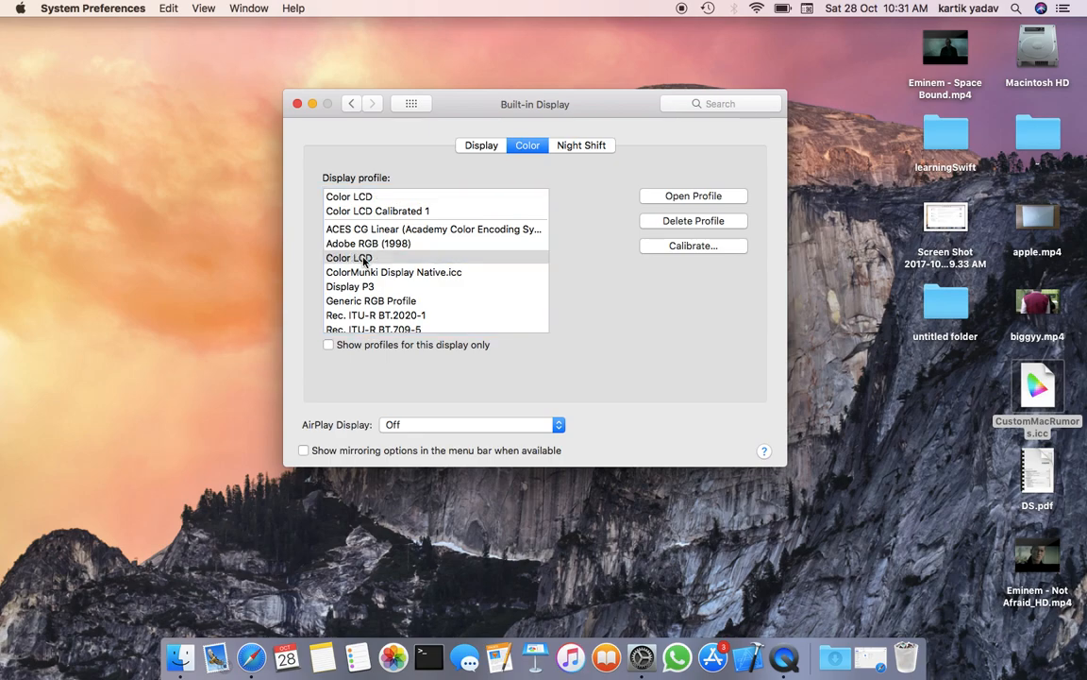
pyautogui.moveTo(363, 257)
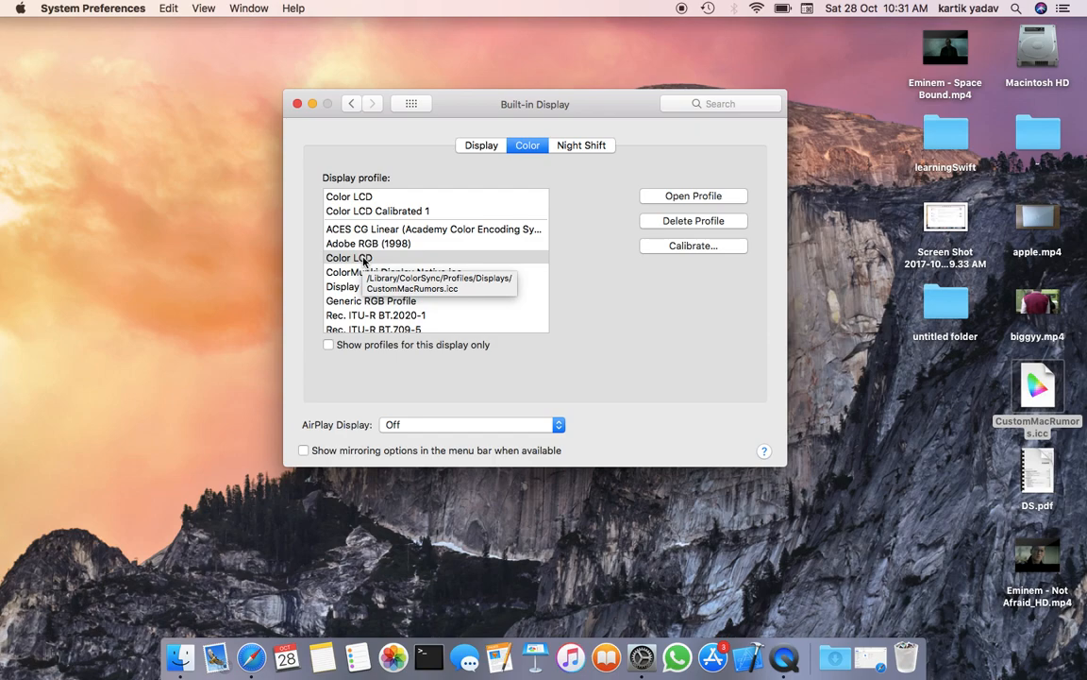
pyautogui.moveTo(362, 197)
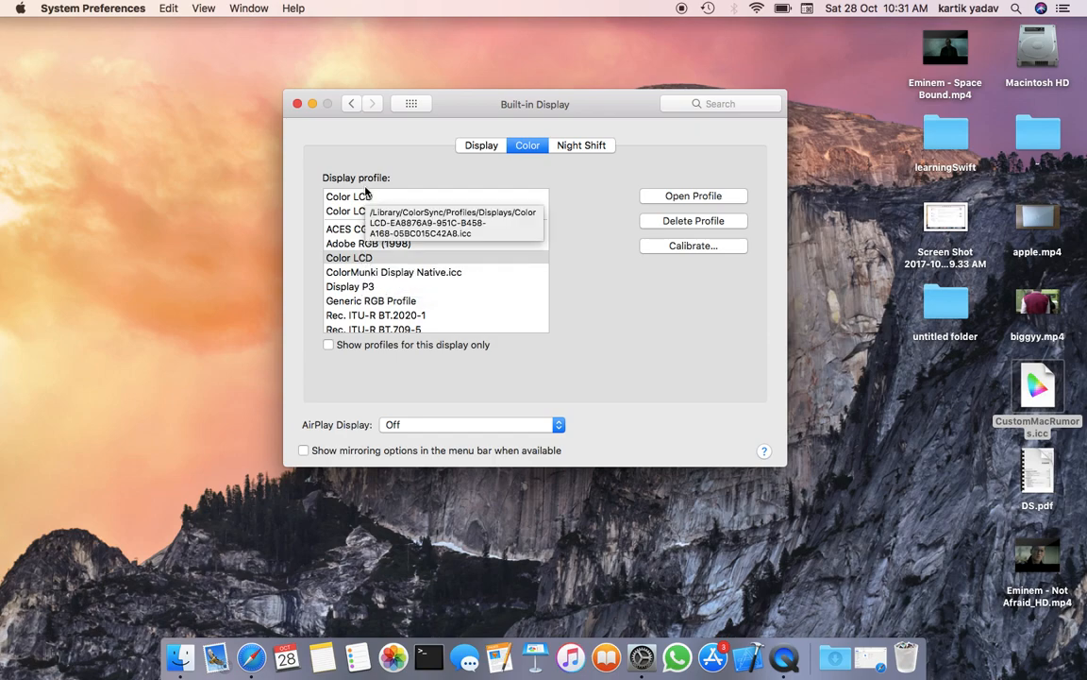